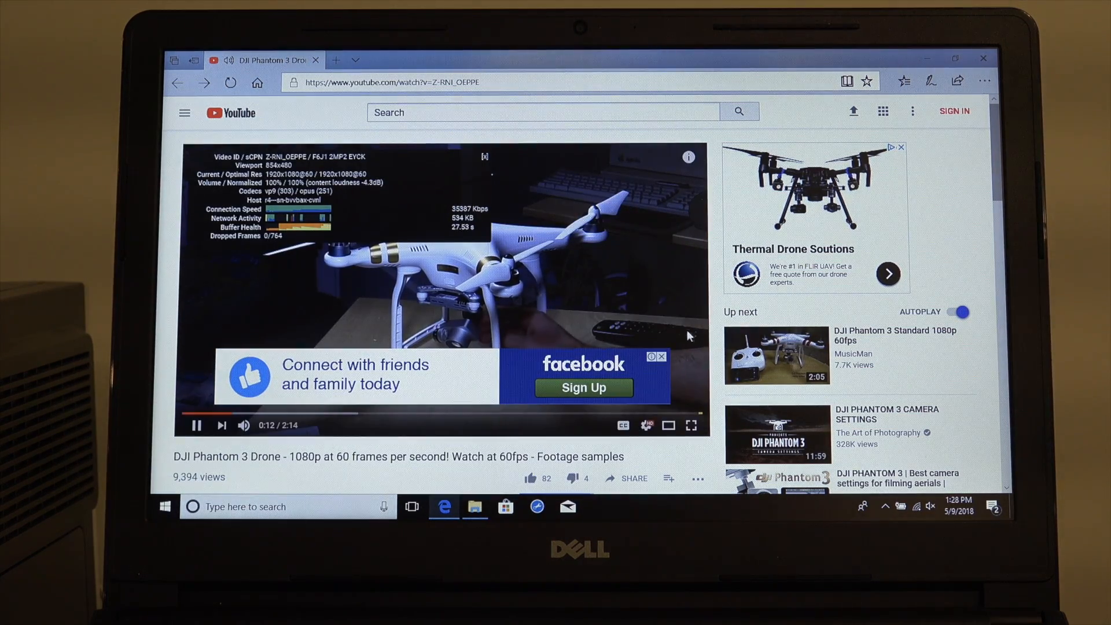
- Play the DJI Phantom 3 1080p60 YouTube video in Edge with 'Stats for nerds' shown
left_click(659, 356)
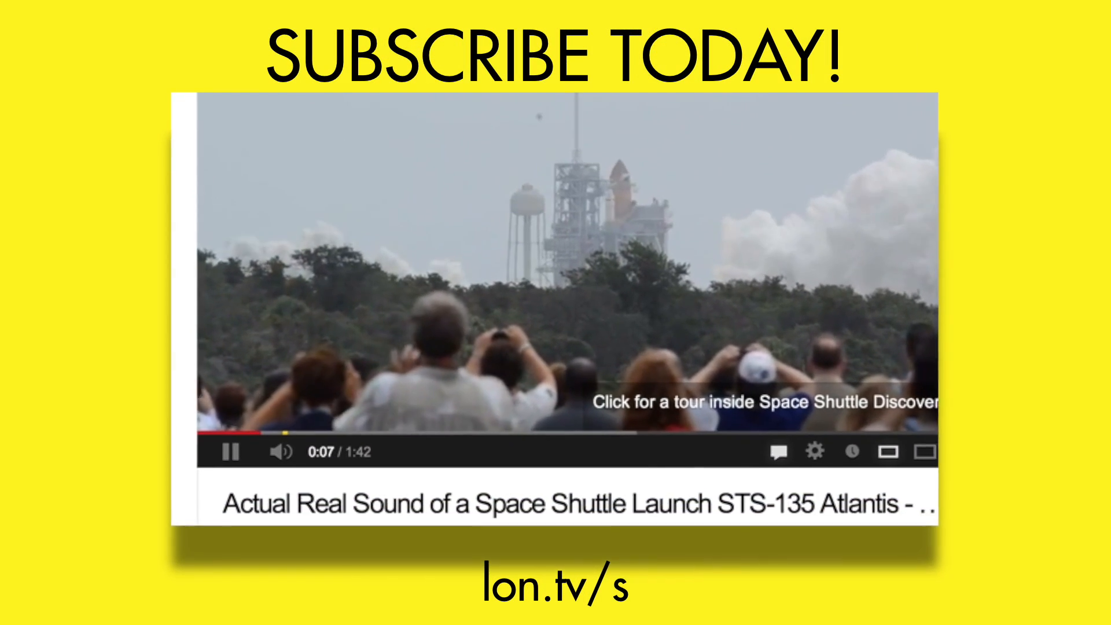
scroll("down", 3)
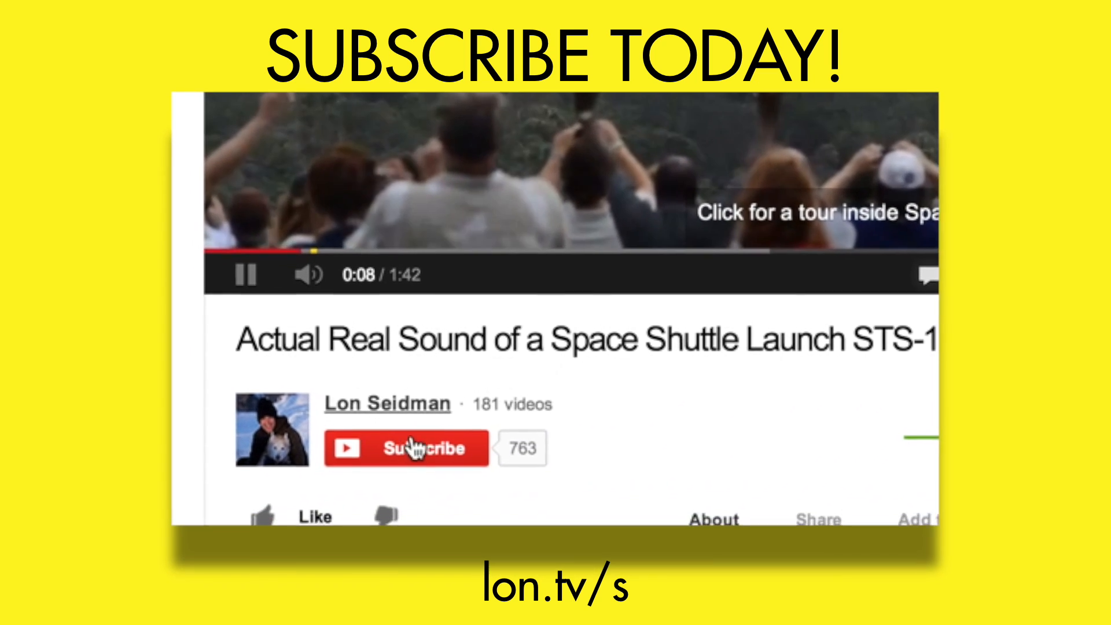